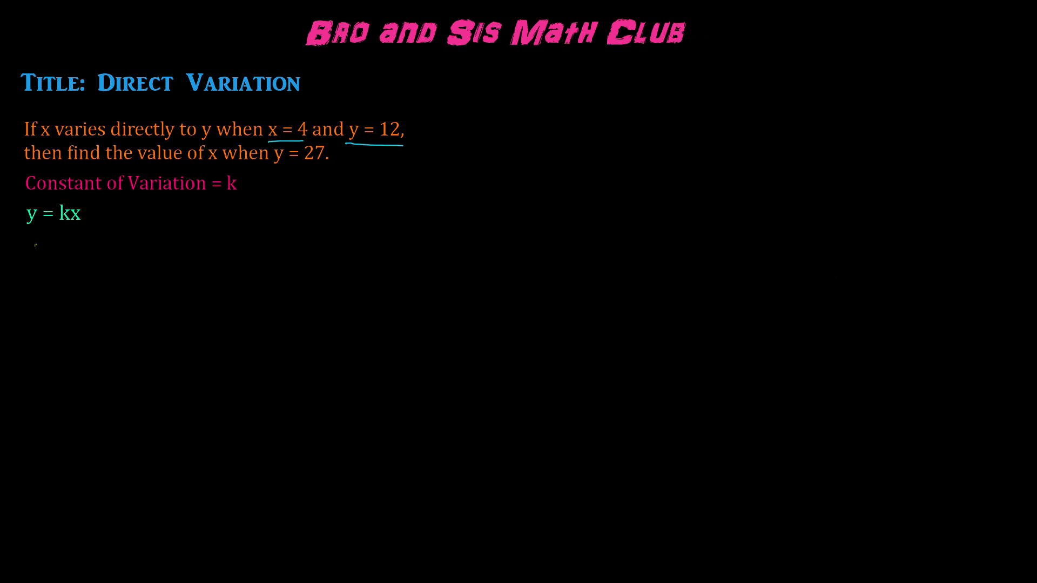
Write 12 = k(4) below y = kx and solve to get 3 = k.
{"action": "type", "text": "12 ="}
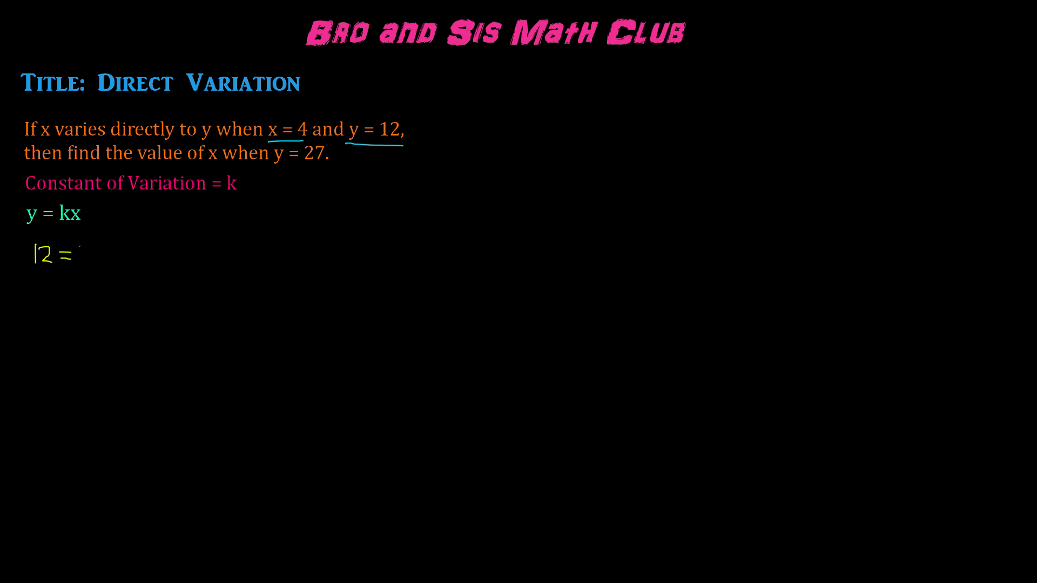
{"action": "type", "text": "k ("}
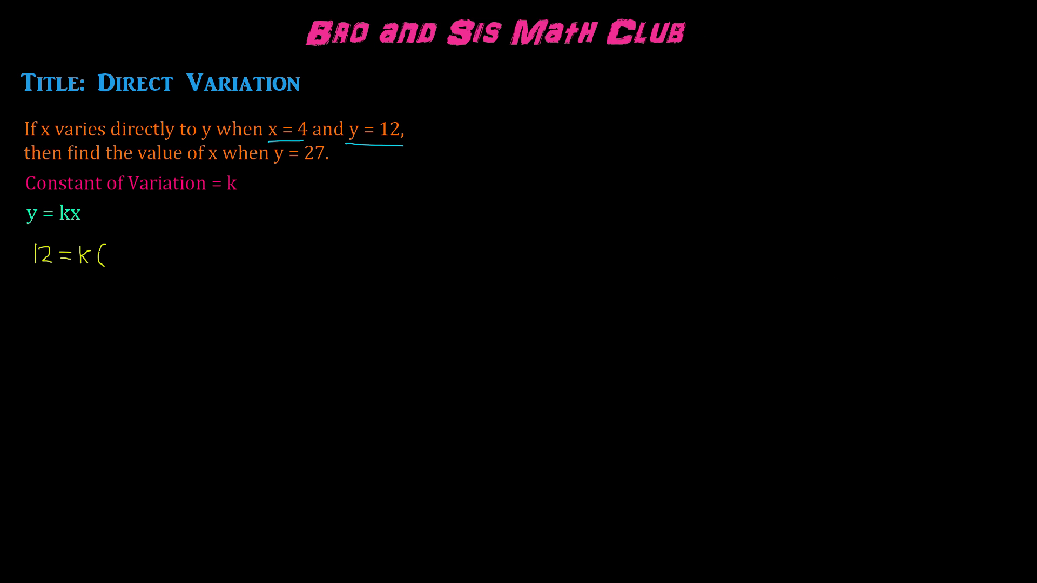
{"action": "type", "text": "4)"}
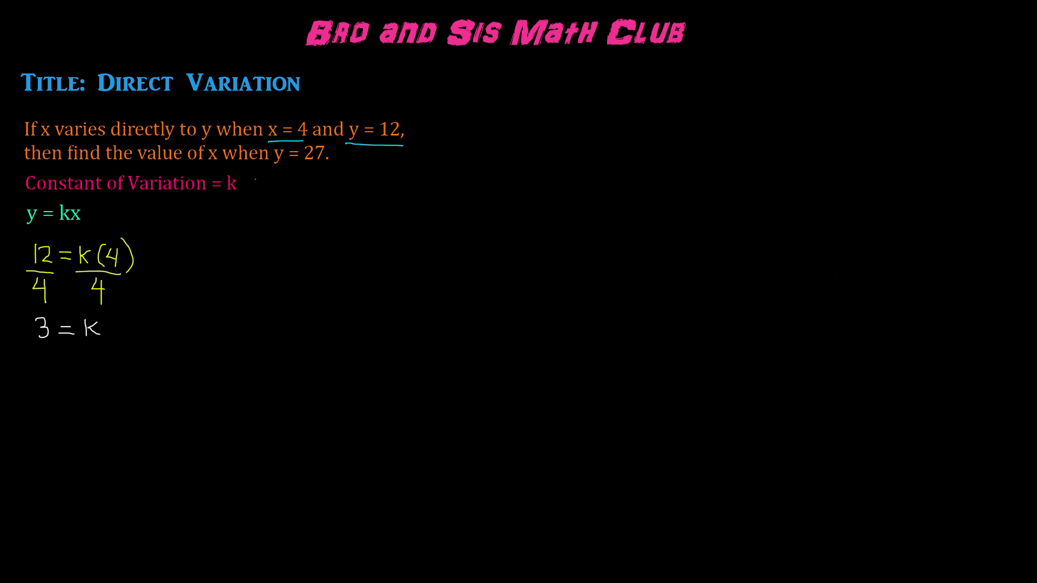
{"action": "type", "text": "3"}
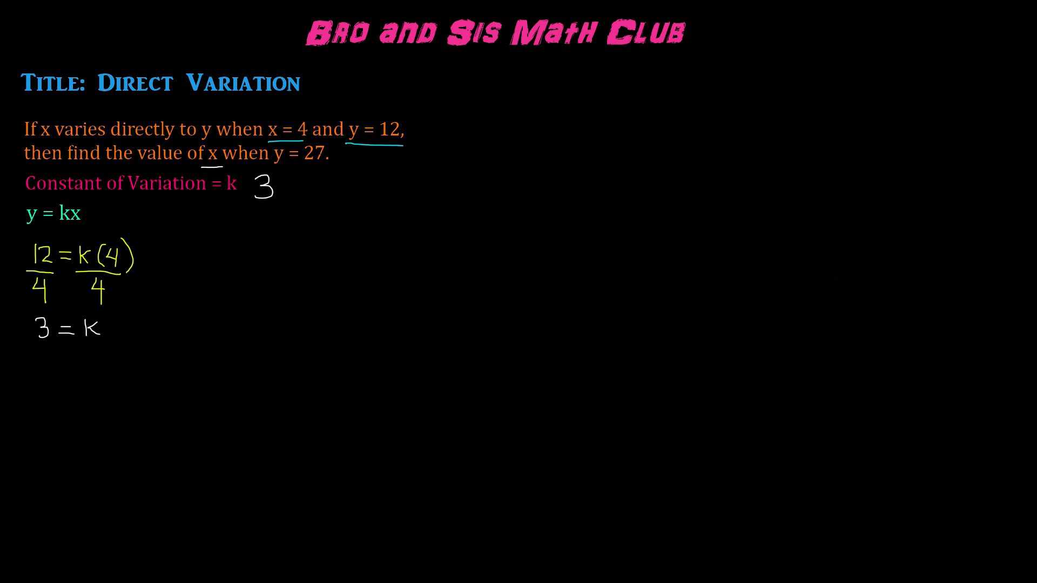
Underline y = 27 and draw a line out from y = kx.
{"action": "left_click_drag", "start_coordinate": [268, 165], "coordinate": [324, 165]}
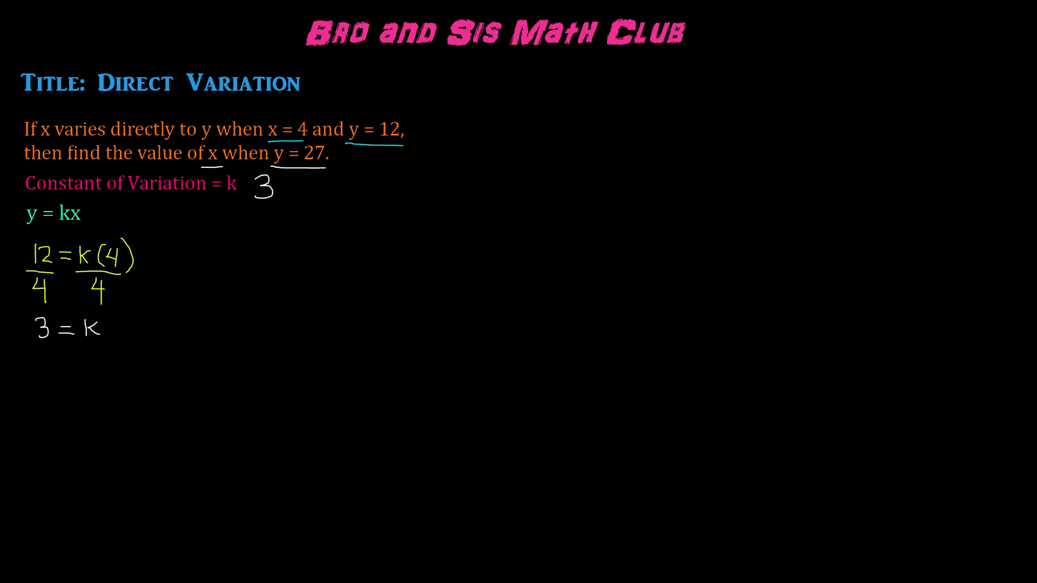
{"action": "left_click_drag", "start_coordinate": [93, 214], "coordinate": [177, 212]}
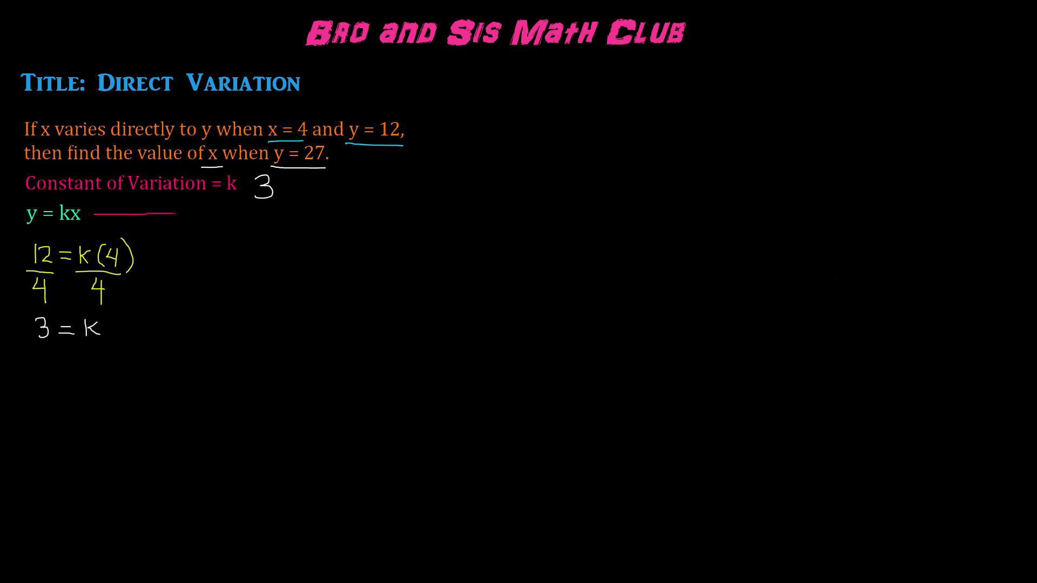
Extend the arrow to the new equation and write the result 9 = x.
{"action": "left_click_drag", "start_coordinate": [179, 215], "coordinate": [238, 215]}
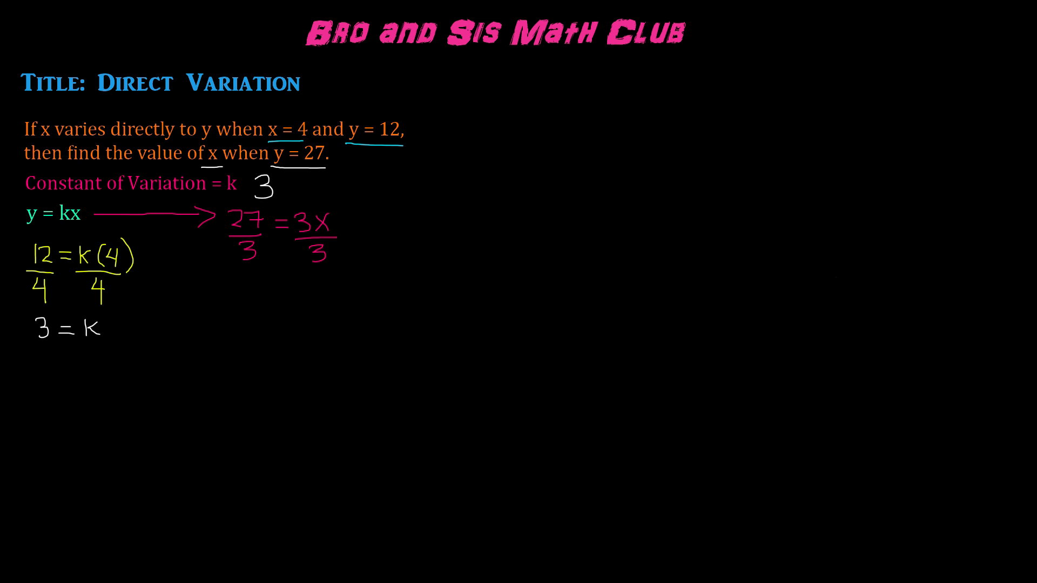
{"action": "type", "text": "9="}
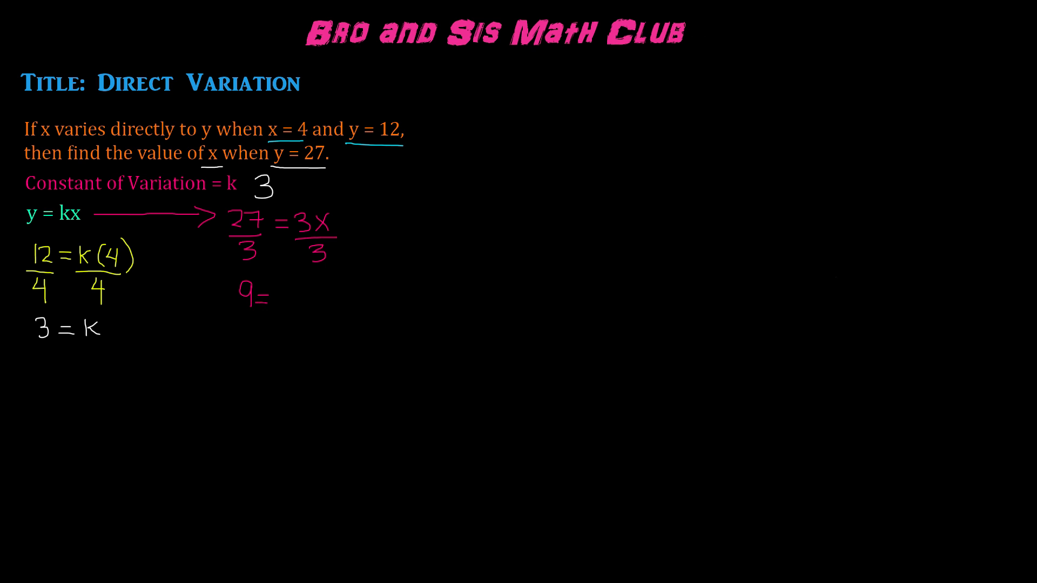
{"action": "type", "text": "X"}
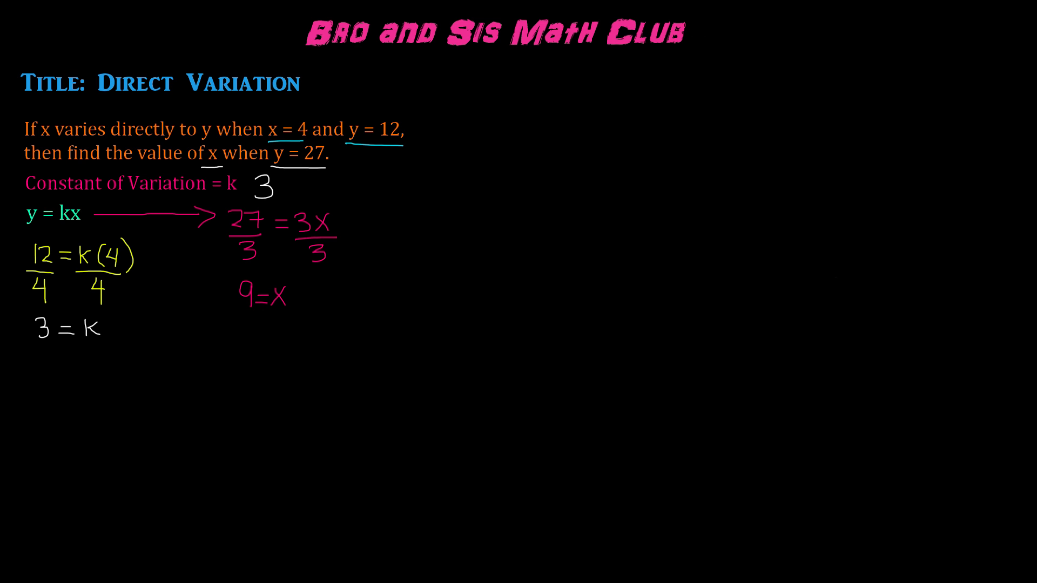